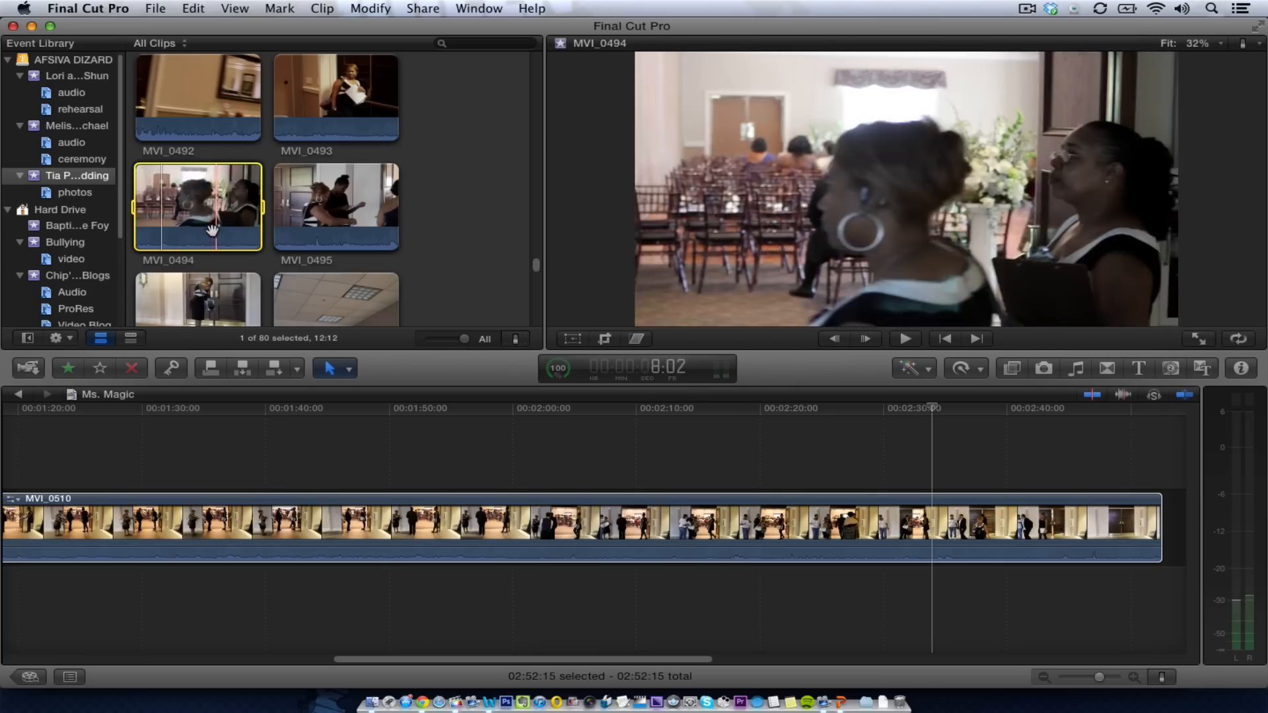
{"action": "mouse_move", "coordinate": [181, 227]}
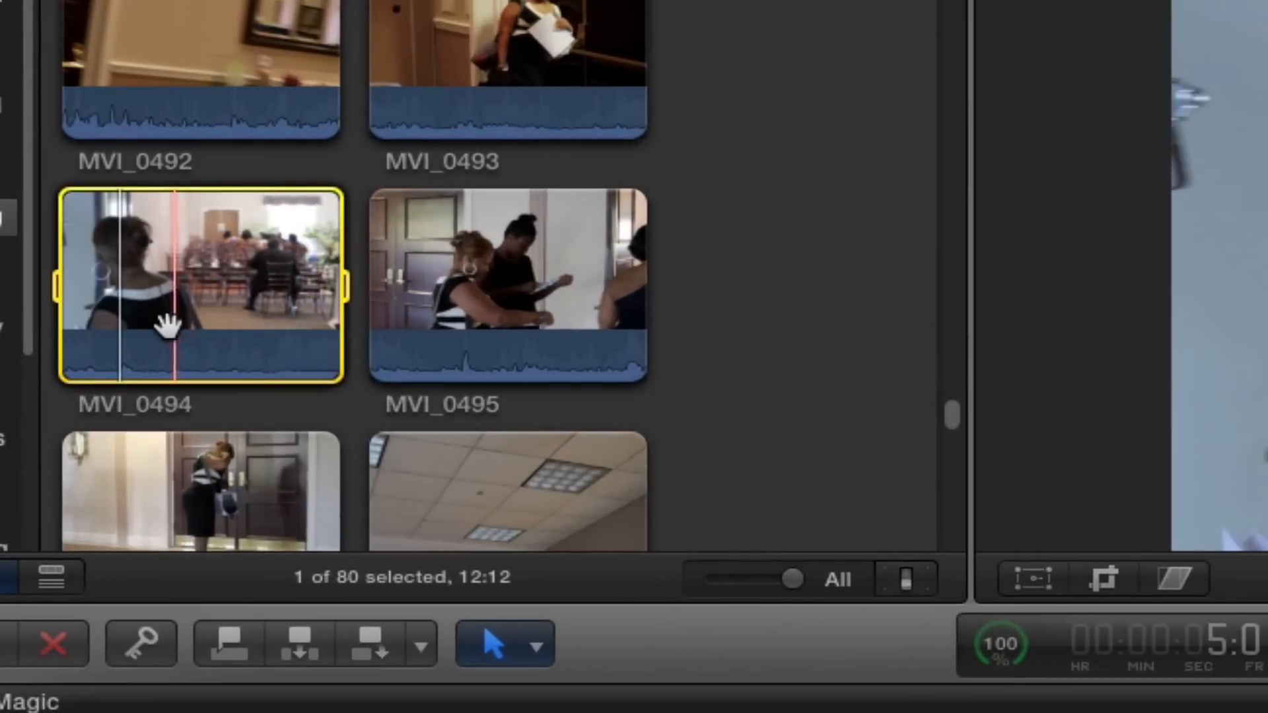
{"action": "mouse_move", "coordinate": [235, 315]}
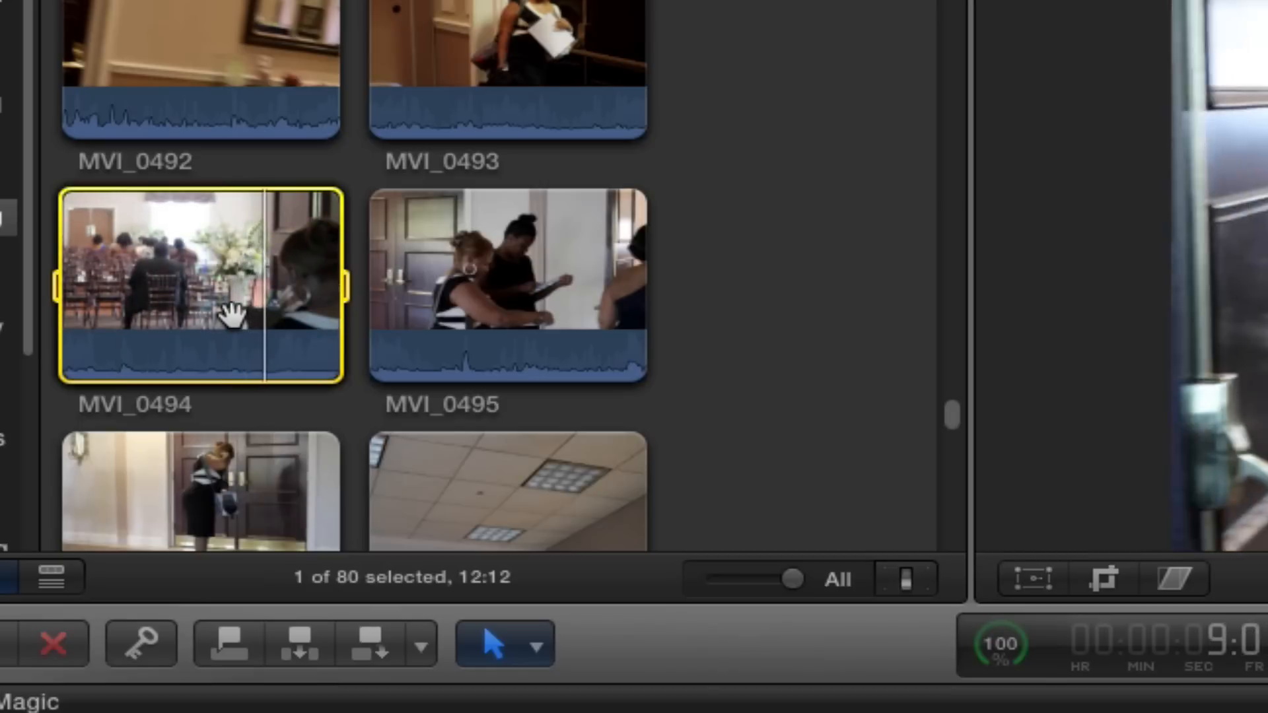
{"action": "mouse_move", "coordinate": [97, 316]}
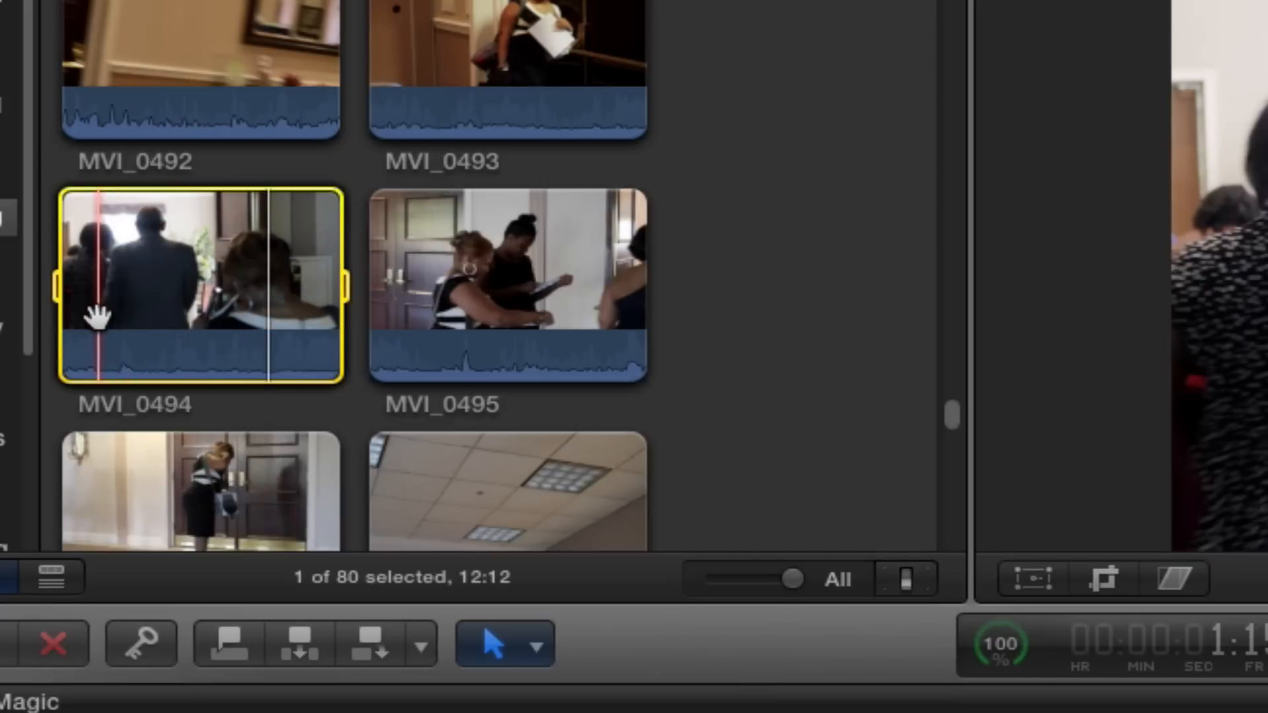
{"action": "mouse_move", "coordinate": [93, 315]}
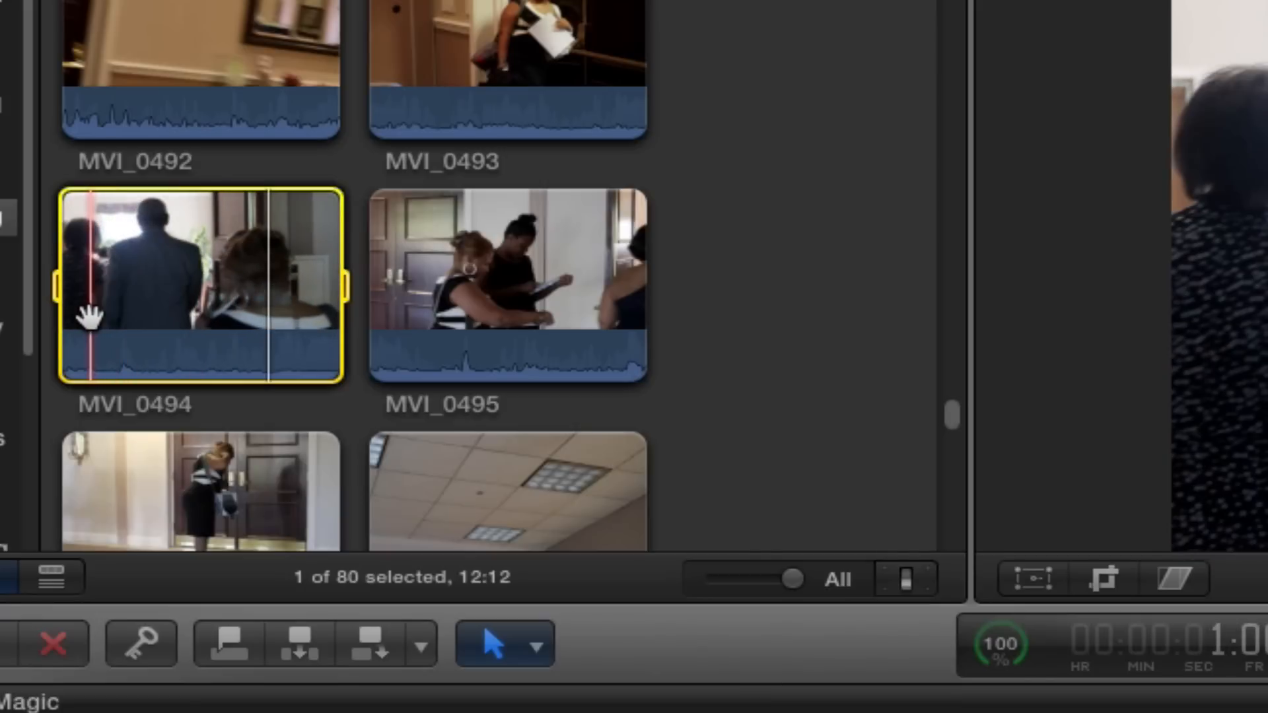
{"action": "mouse_move", "coordinate": [92, 311]}
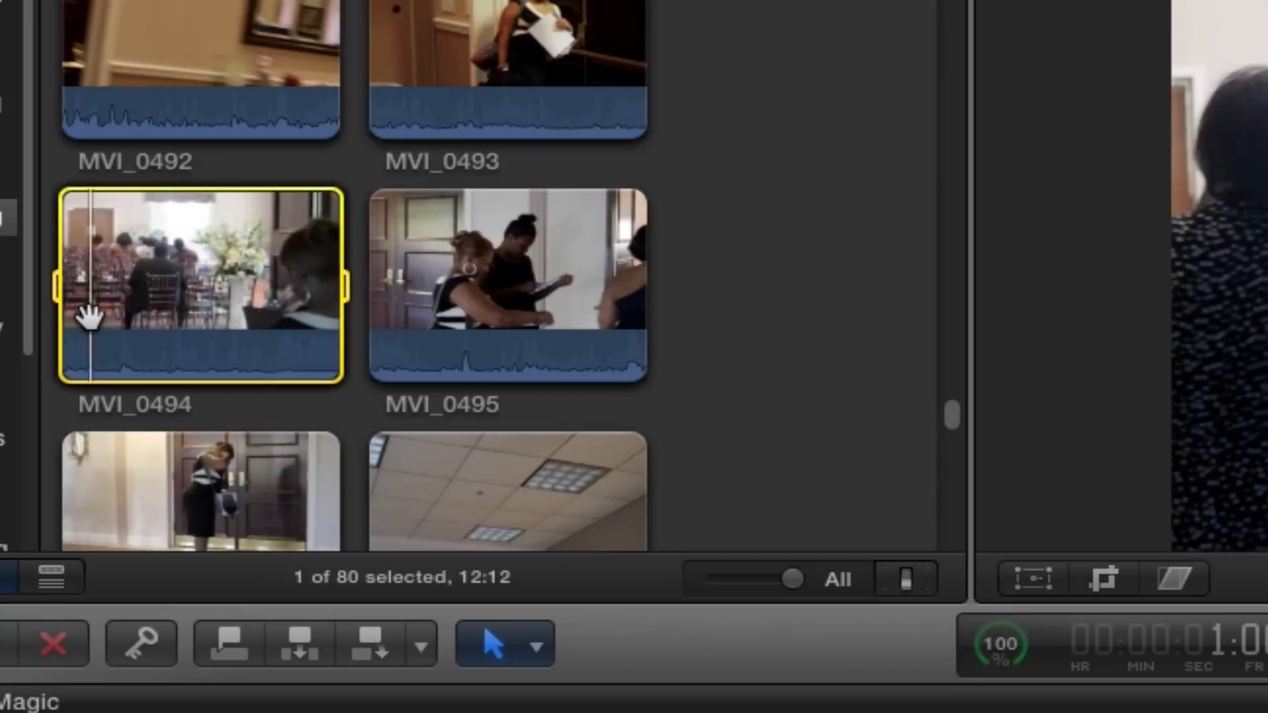